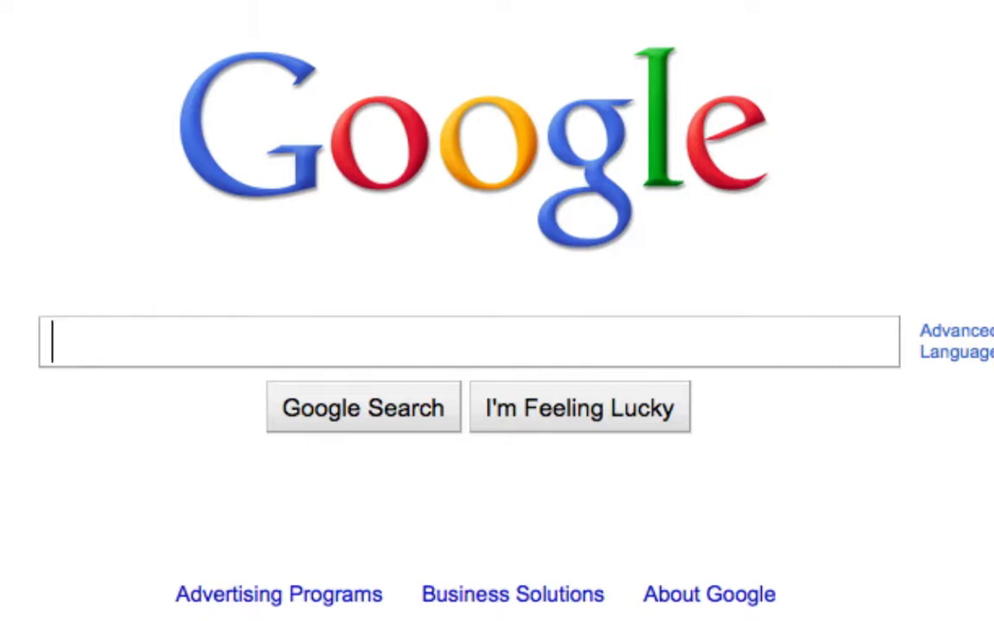
Step: Search Google for '4.3.1 untethered limera1n' and load the results
text(4.3.1)
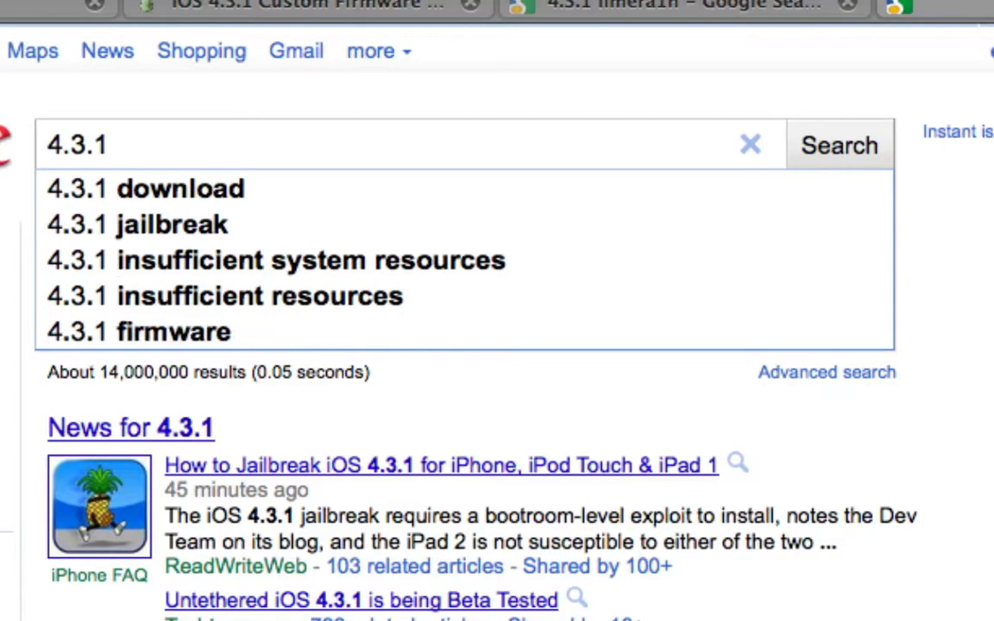
text(lime)
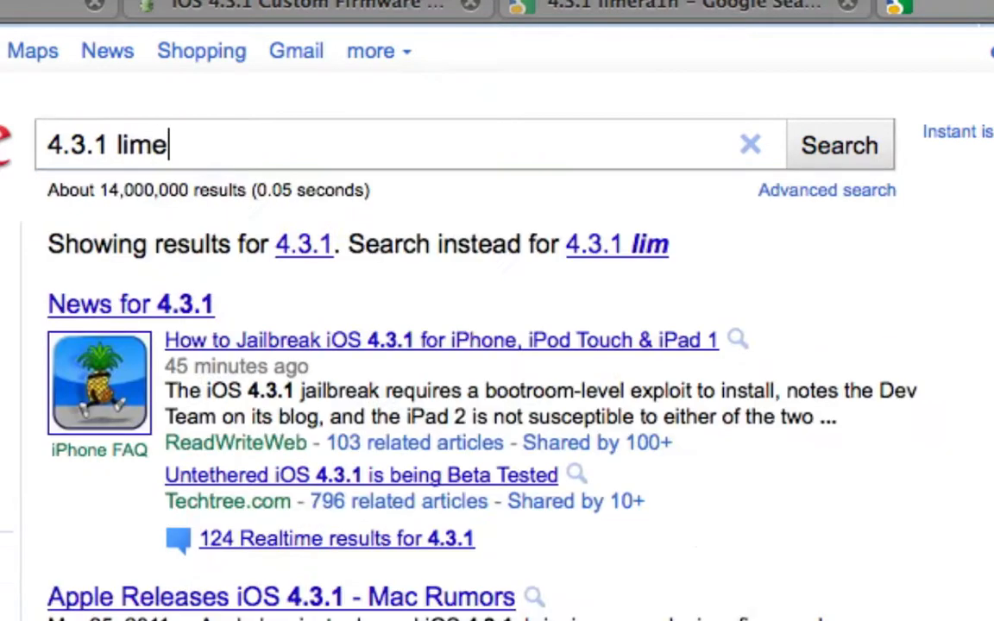
text(ra1n)
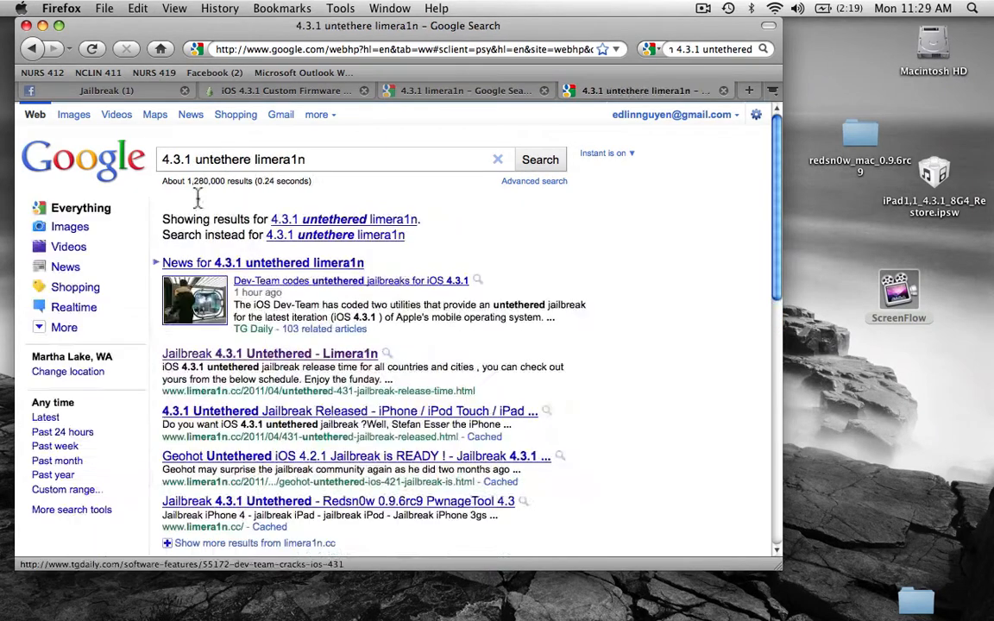
Step: Open limera1n.cc, go to its Jailbreak section and find the Redsn0w 0.9.6rc9 iOS 4.3.1 untethered guide
click(269, 352)
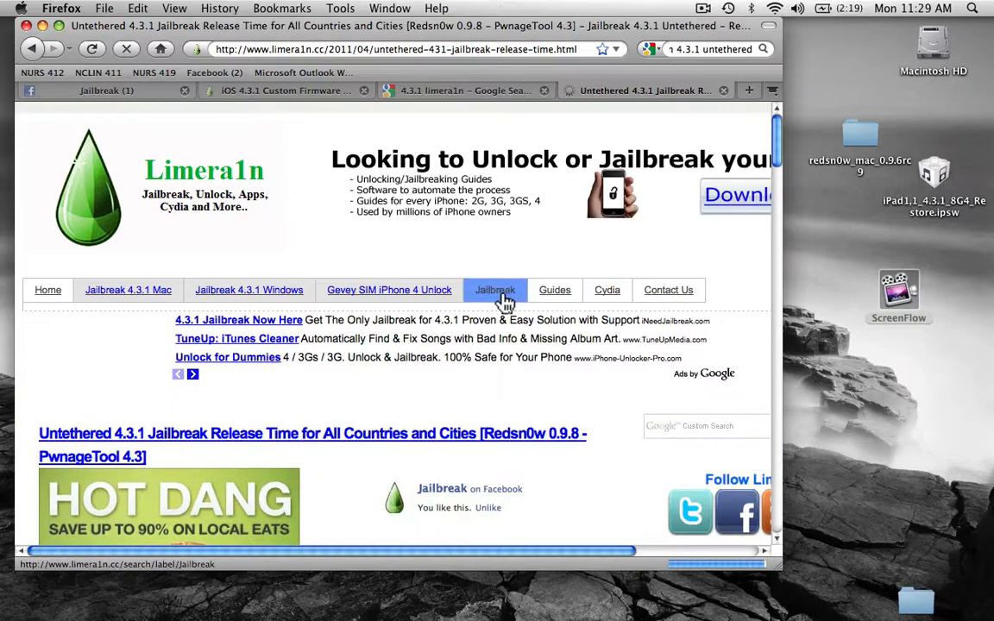
click(494, 290)
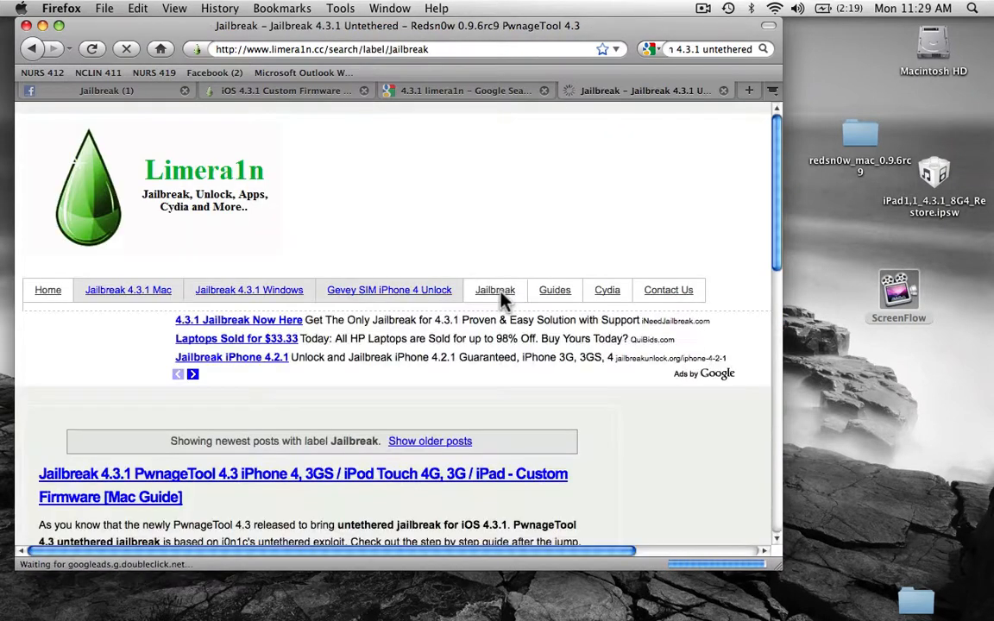
scroll(down, 3)
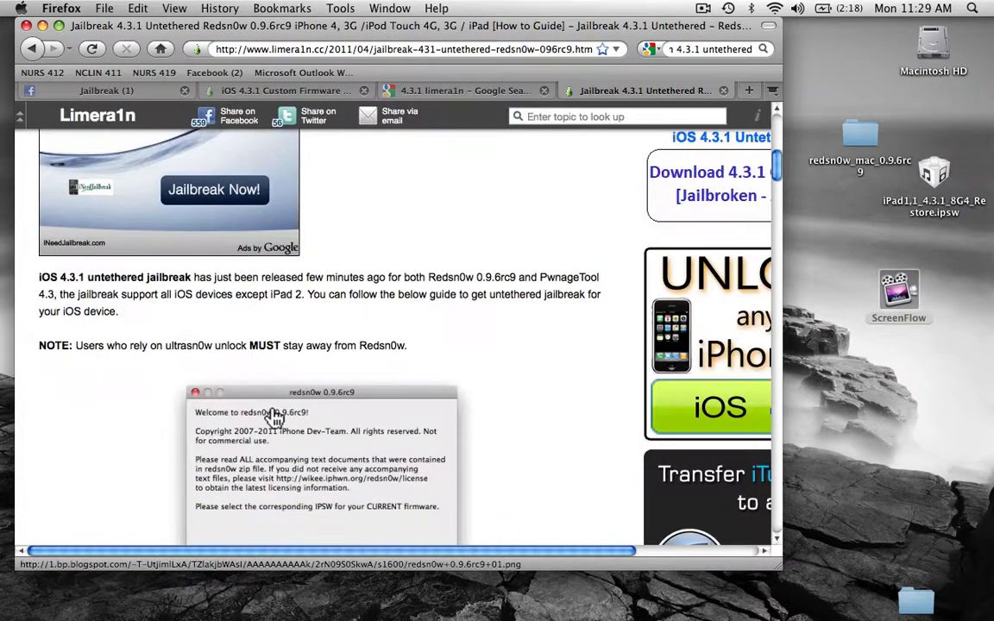
Step: Review the guide's Step 6 download links, check the iOS 4.3.1 firmware page and show the redsn0w_mac_0.9.6rc9 folder in Finder
click(384, 326)
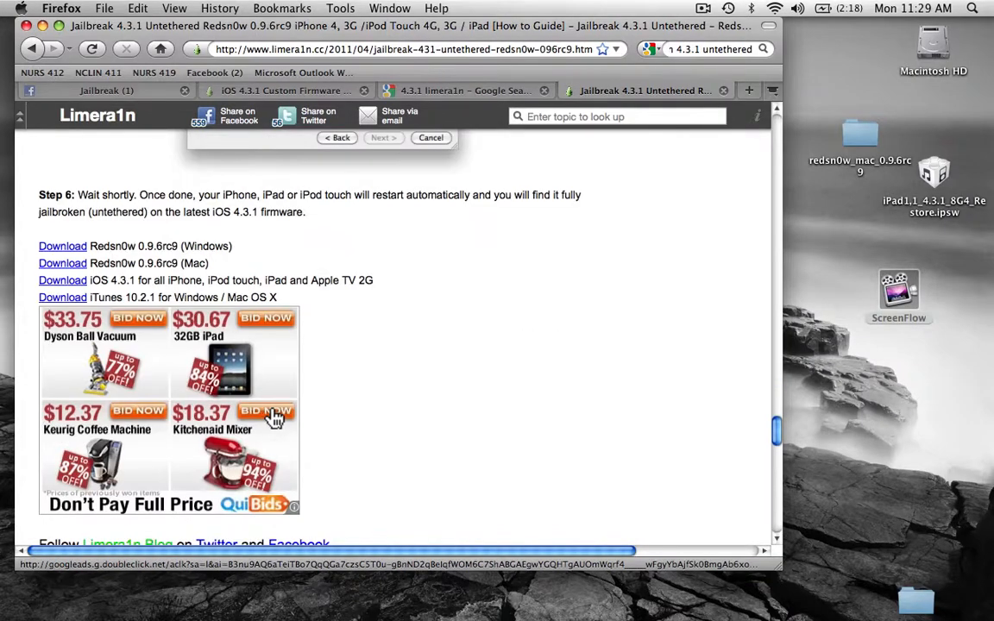
scroll(down, 3)
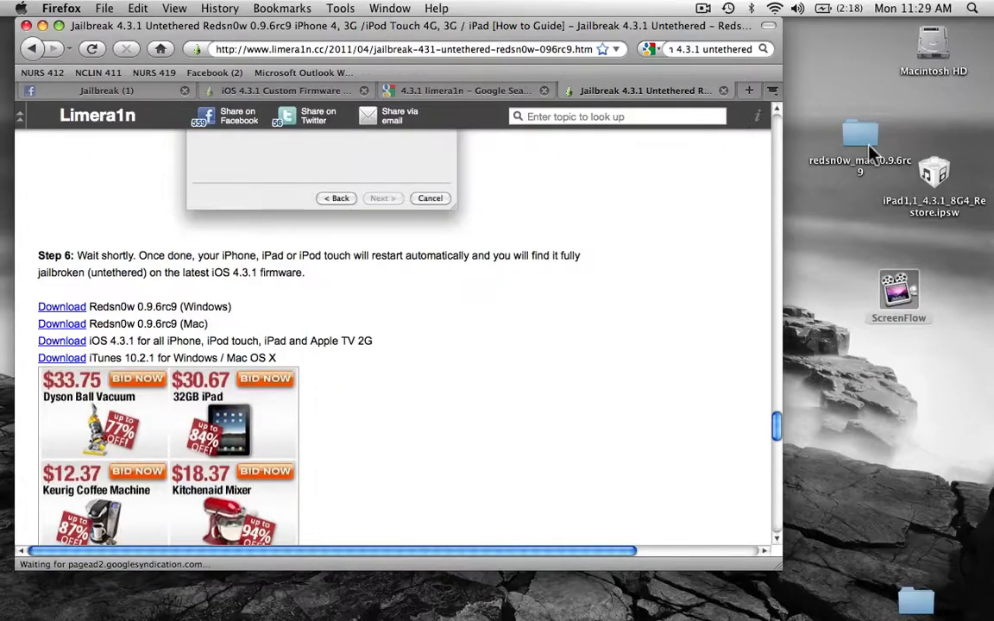
double_click(860, 138)
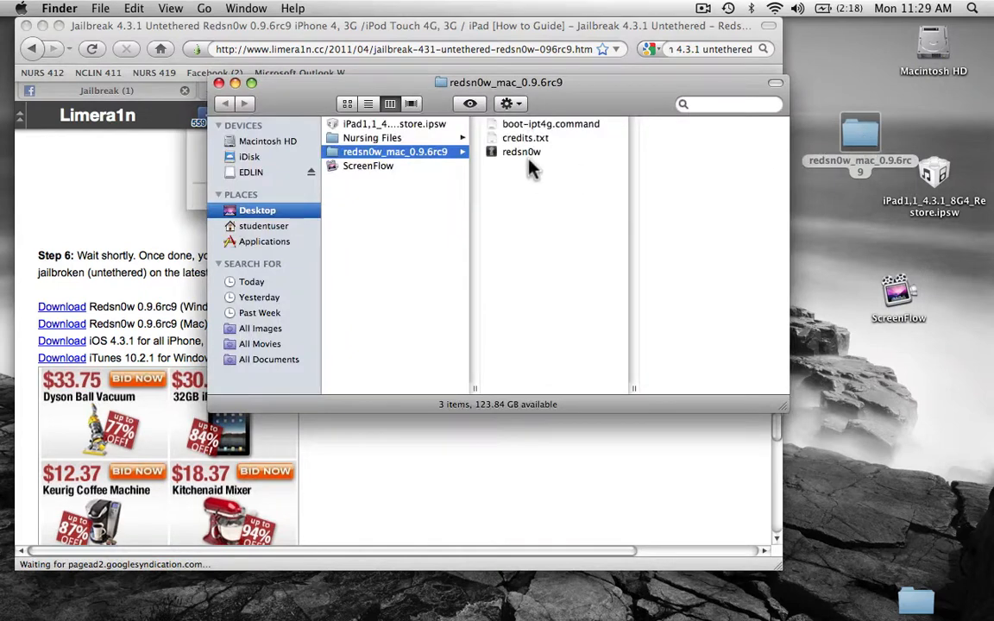
mouse_move(504, 159)
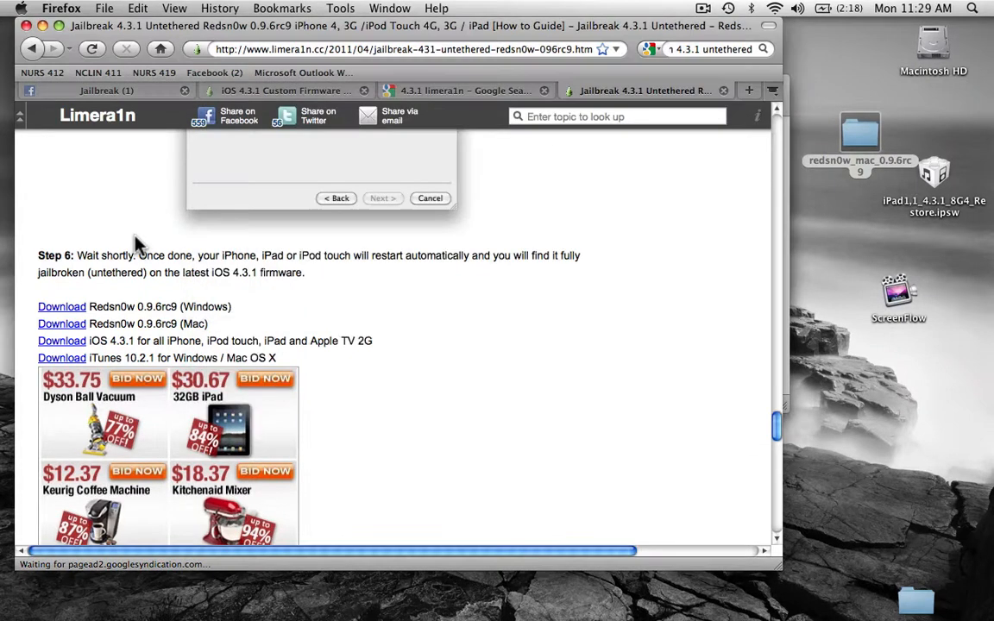
mouse_move(62, 340)
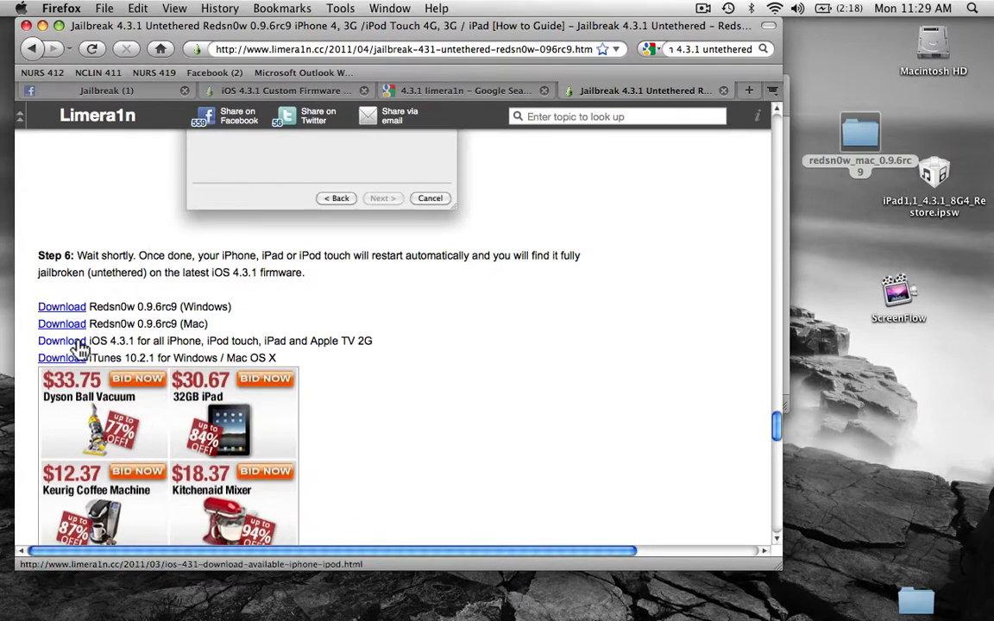
click(63, 340)
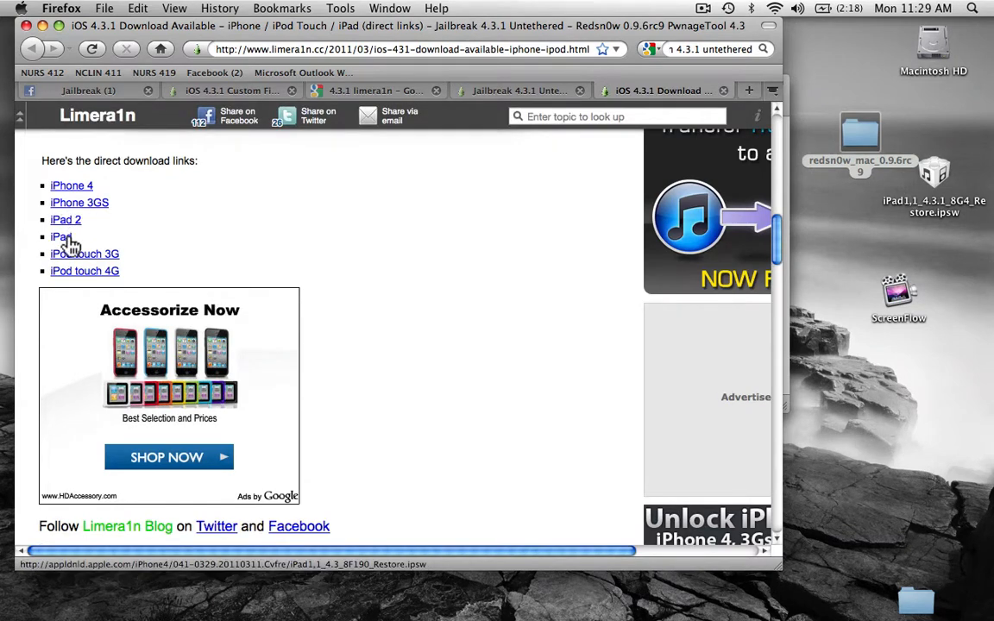
mouse_move(85, 271)
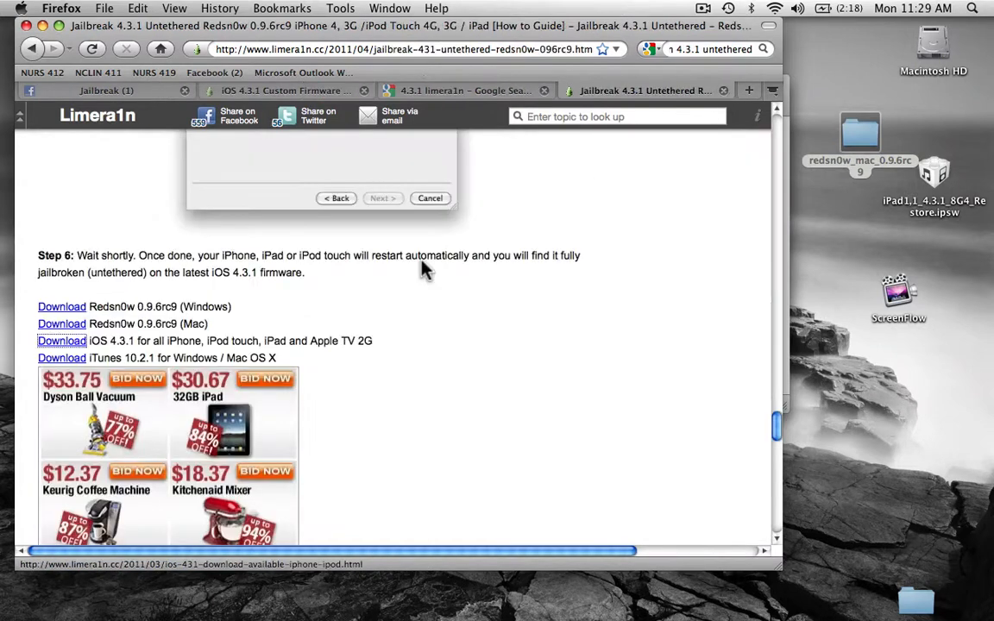
scroll(down, 3)
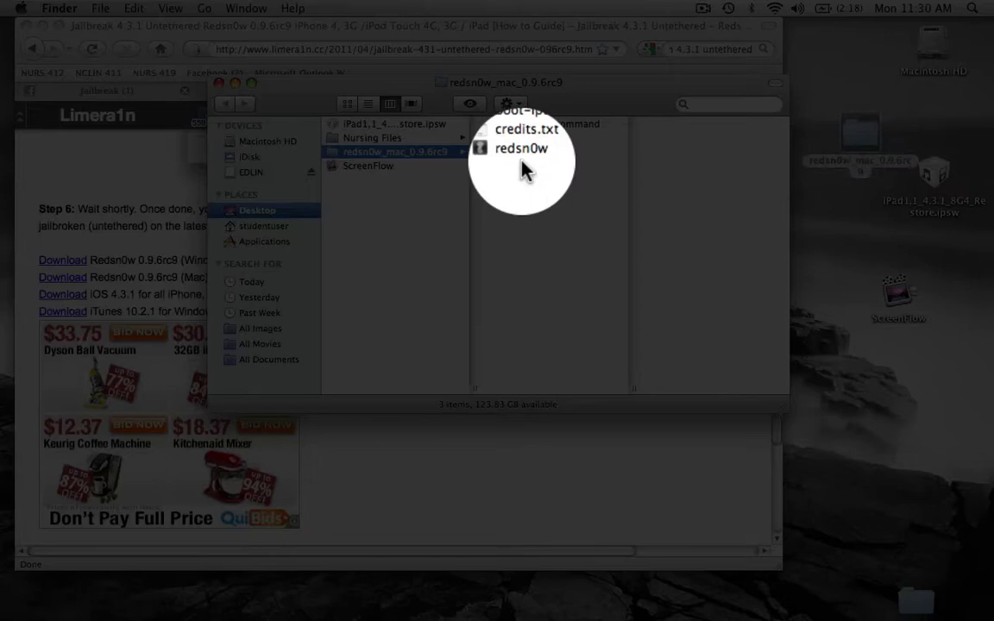
Step: Launch redsn0w from the Finder folder and start browsing for an IPSW file
double_click(521, 148)
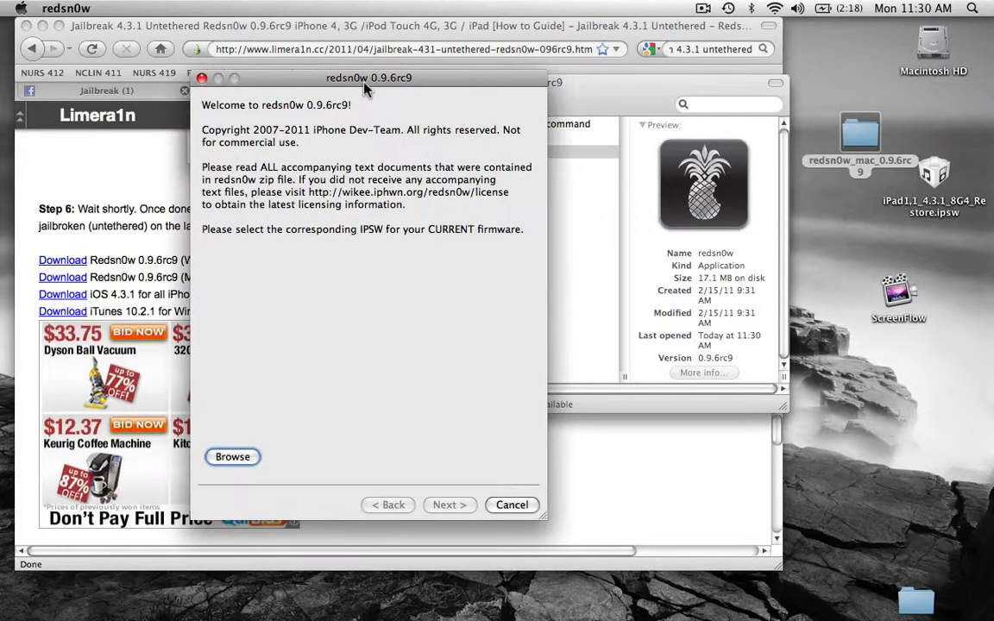
mouse_move(342, 300)
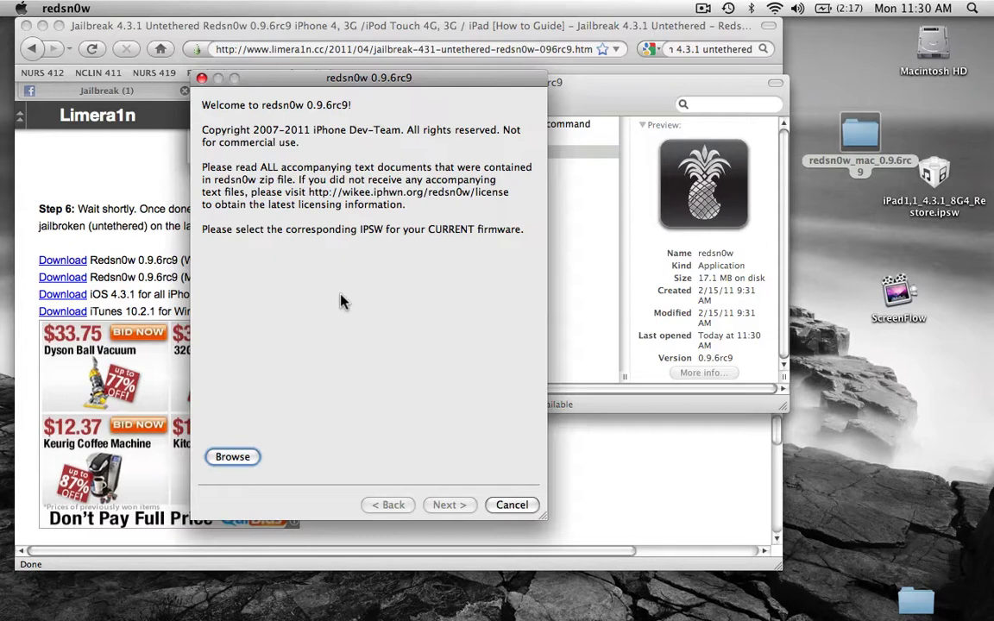
click(231, 456)
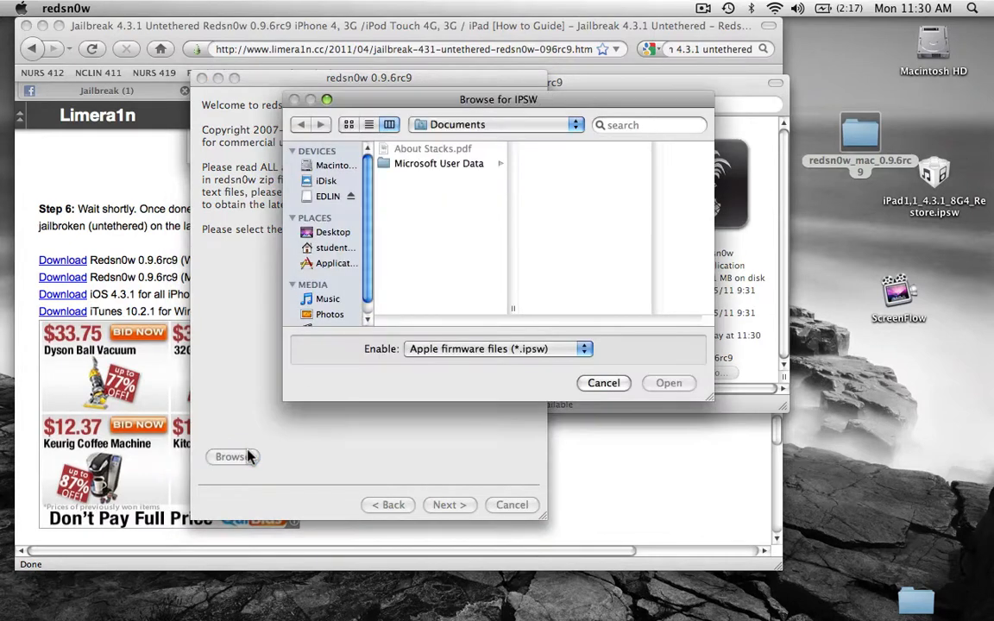
Step: Select iPad1,1_4.3.1_8G4_Restore.ipsw from the Desktop and proceed once the firmware is identified
click(333, 232)
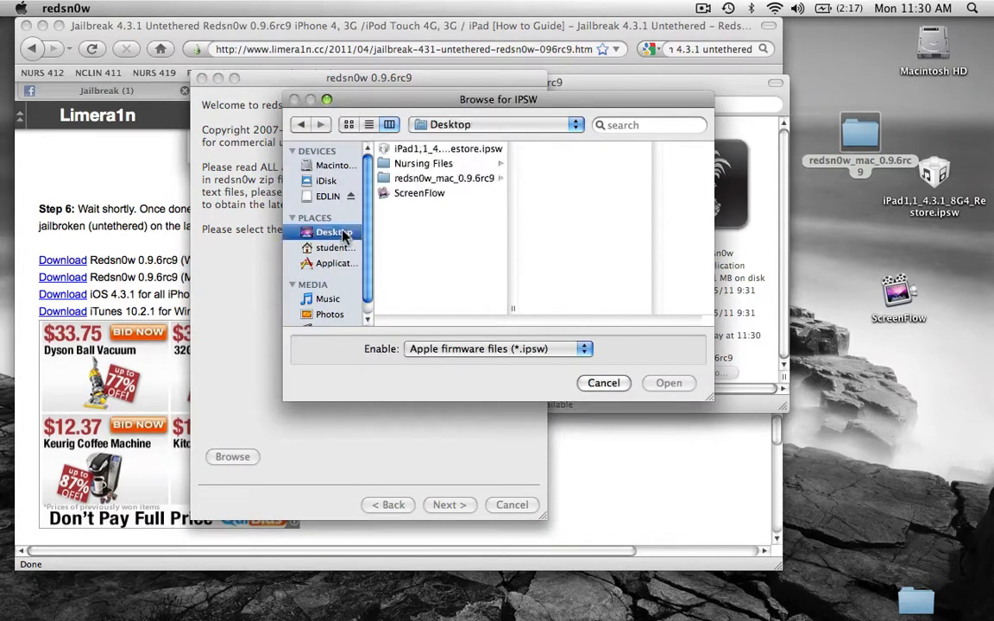
click(447, 148)
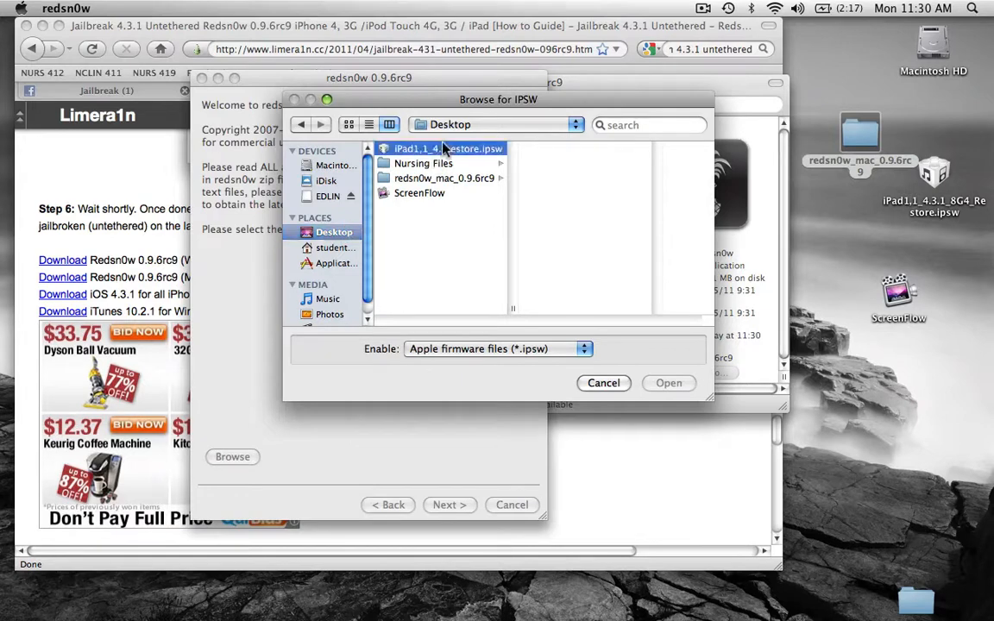
click(442, 149)
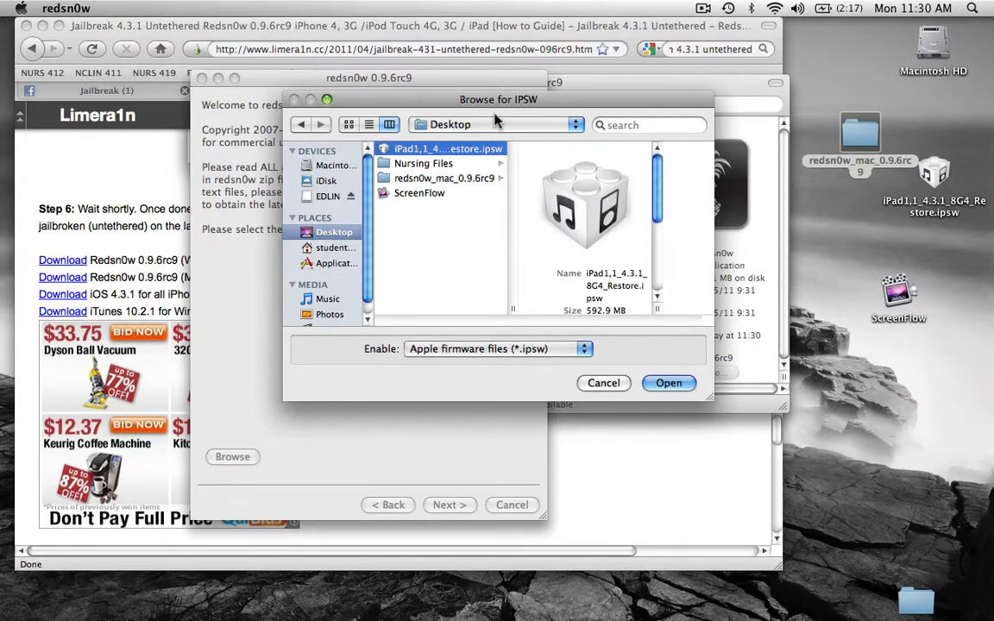
click(670, 383)
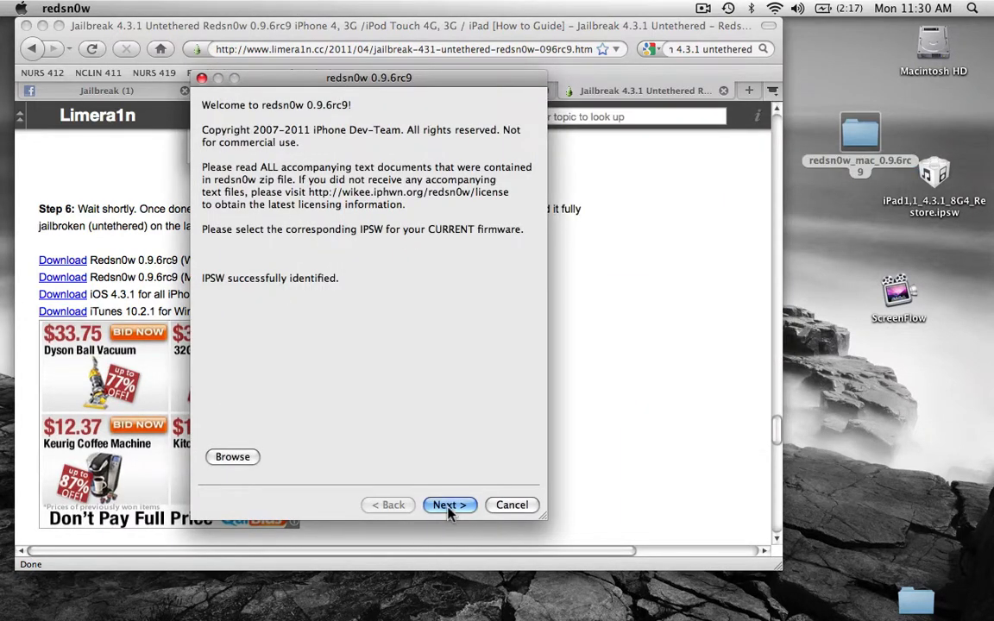
click(448, 504)
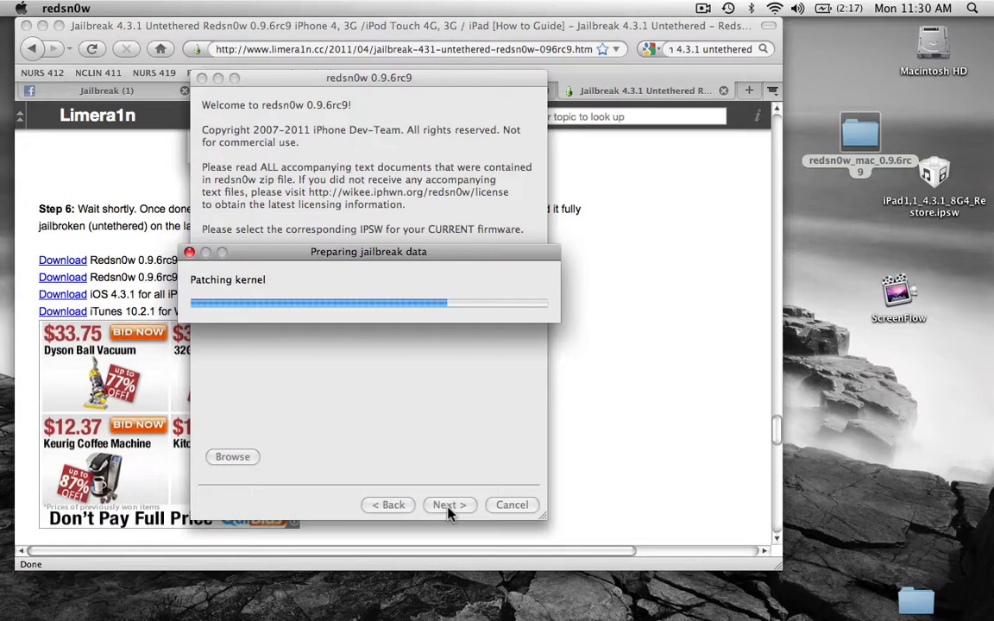
mouse_move(398, 291)
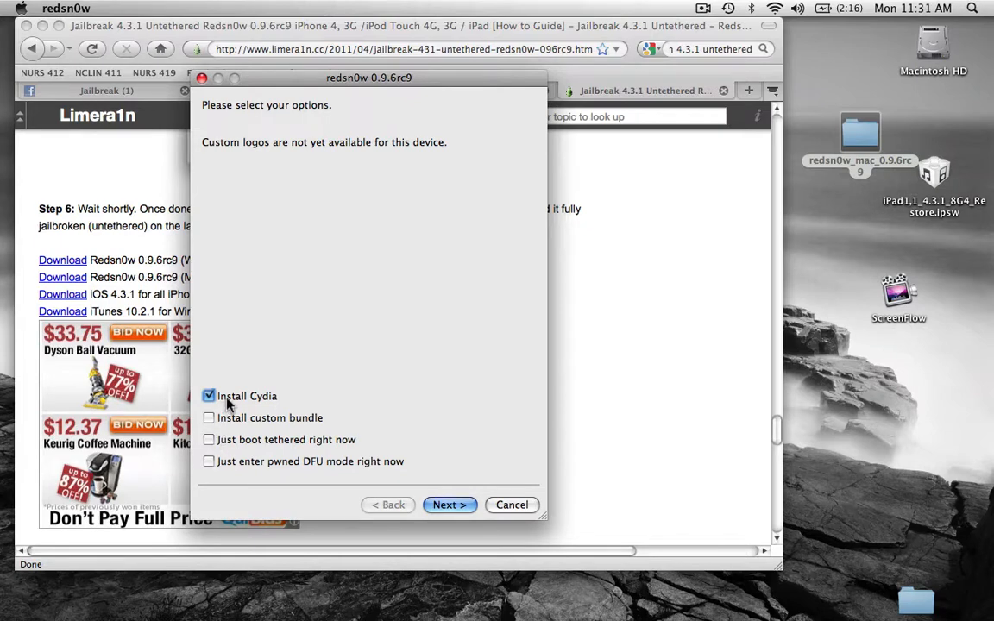
mouse_move(466, 504)
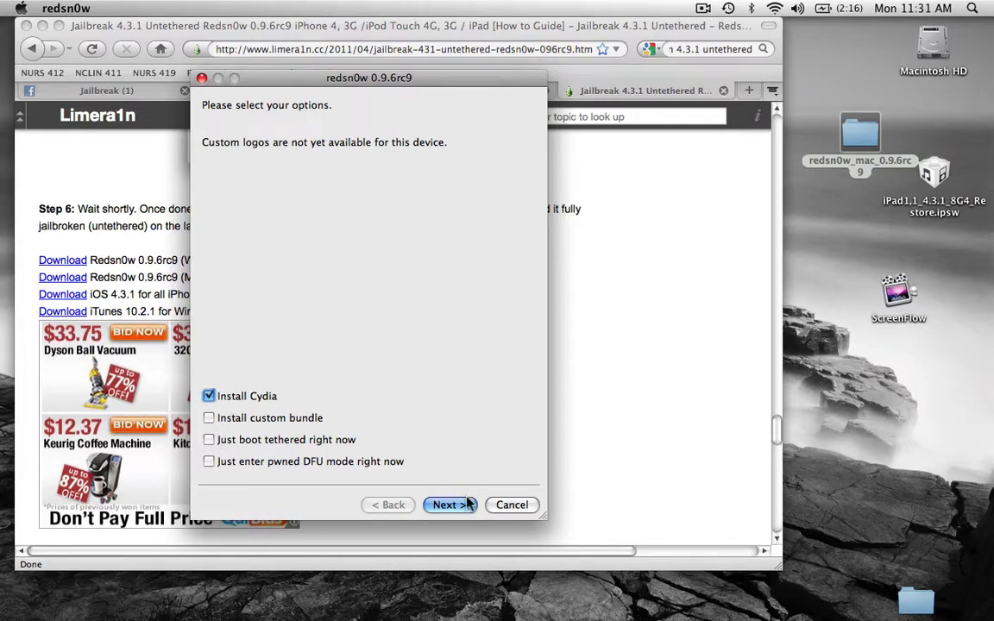
Step: Continue with Install Cydia checked, start the DFU countdown and dismiss the DFU Mode Failed alert
click(449, 504)
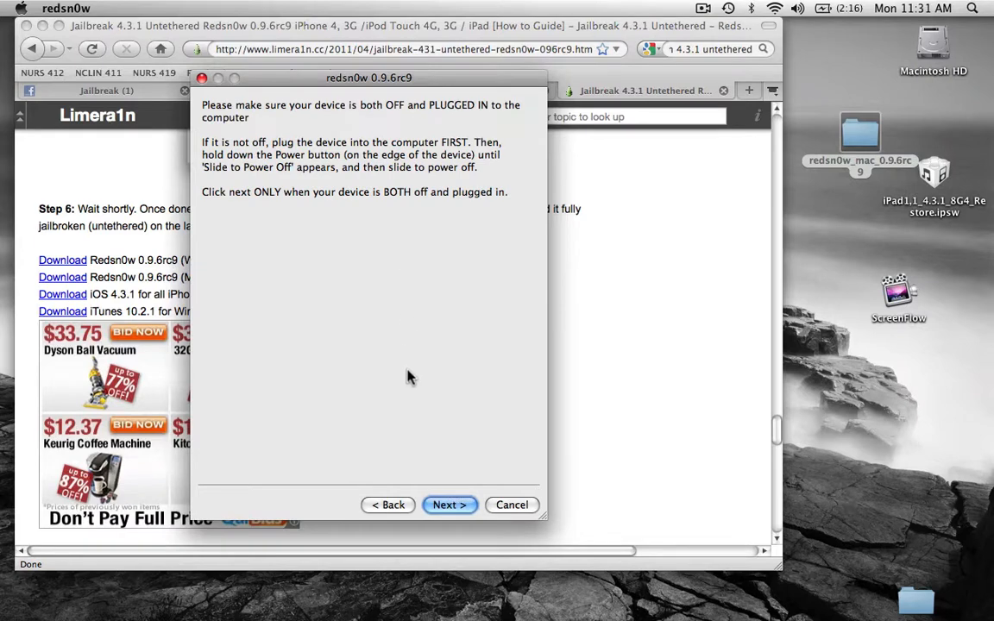
mouse_move(387, 117)
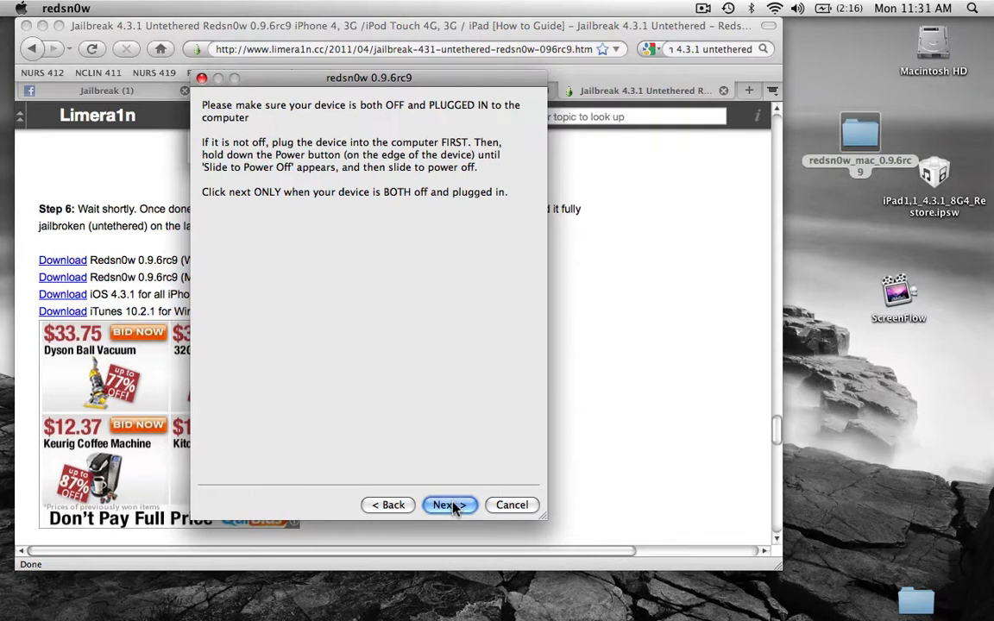
click(449, 504)
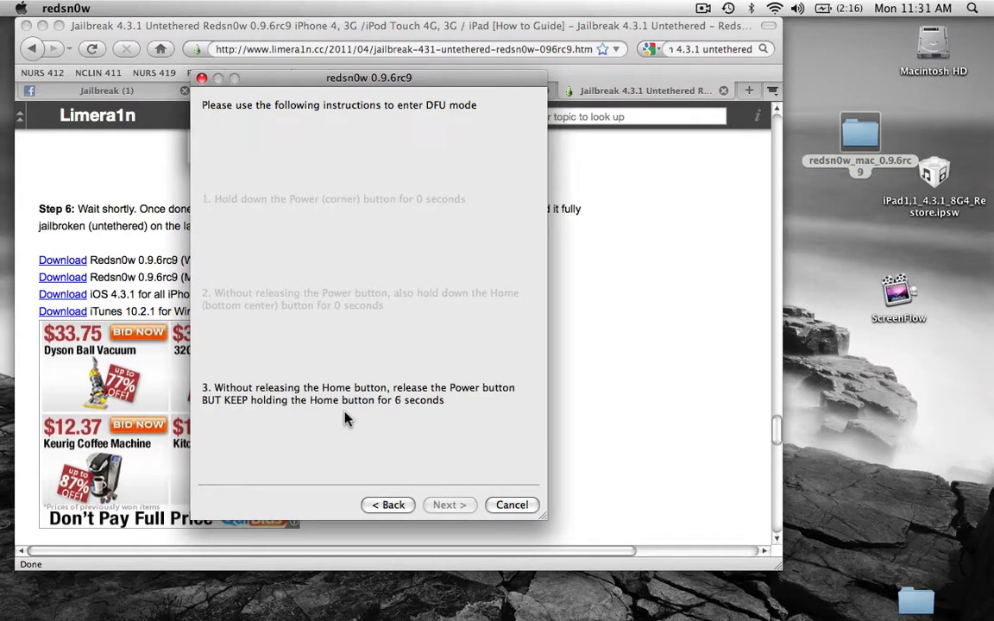
mouse_move(399, 442)
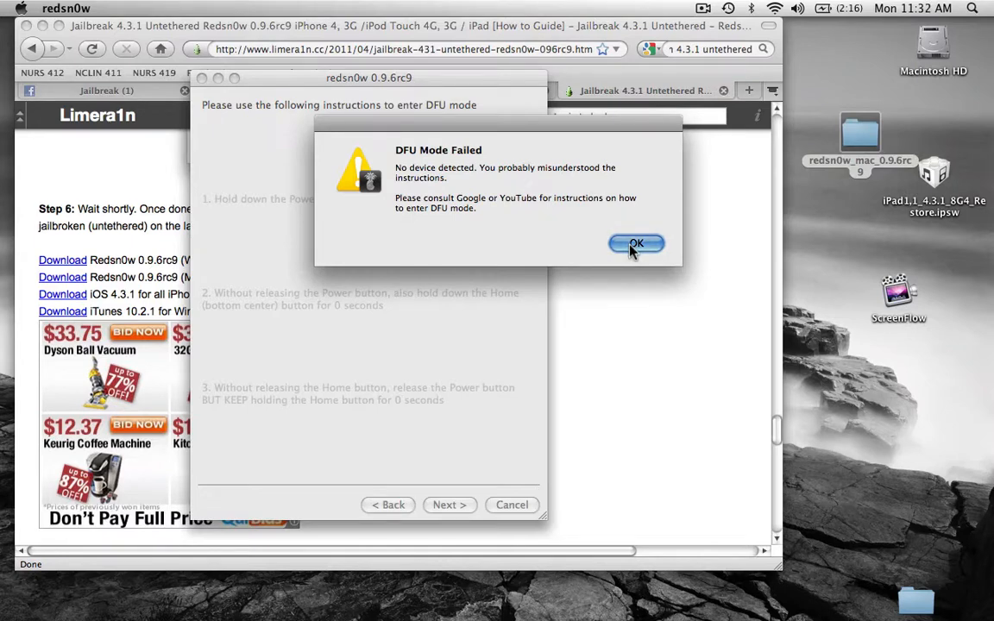
click(636, 243)
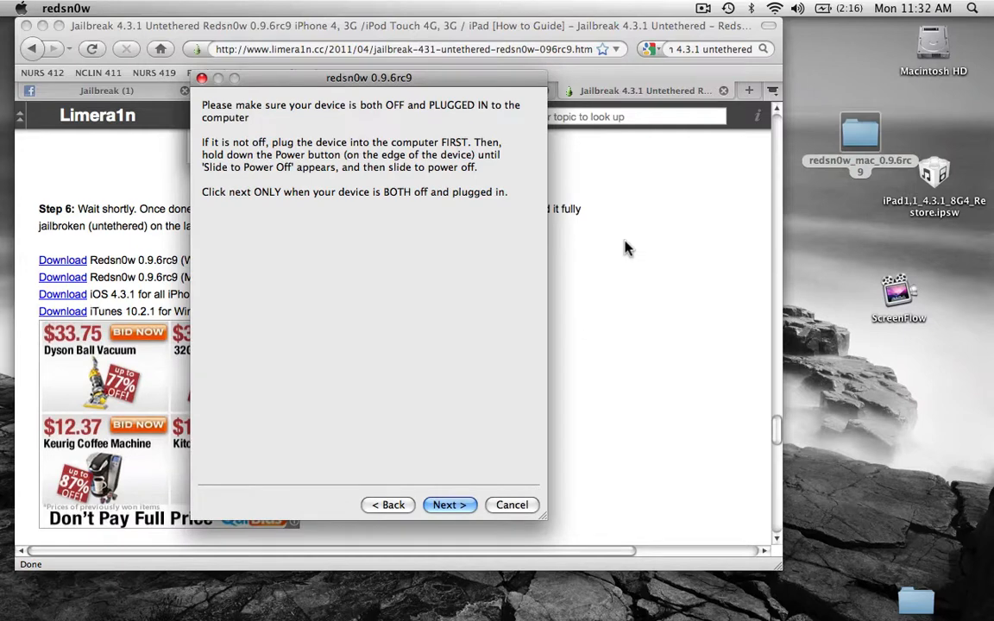